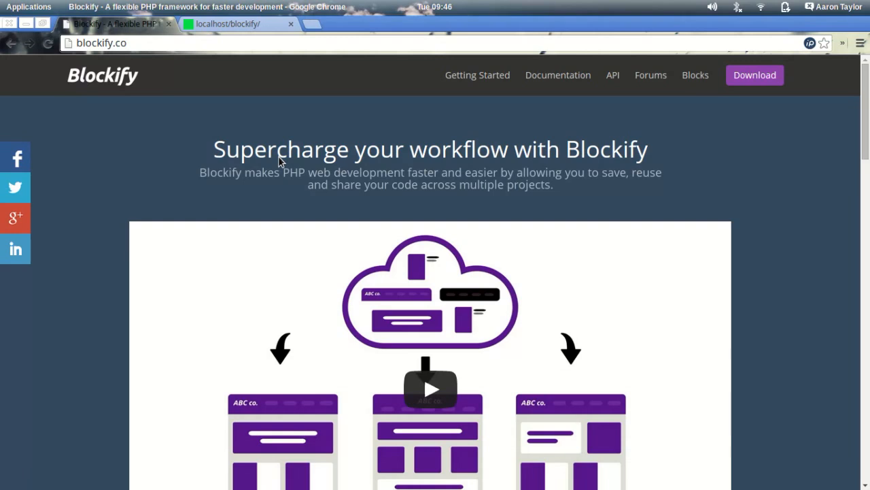
pyautogui.moveTo(541, 144)
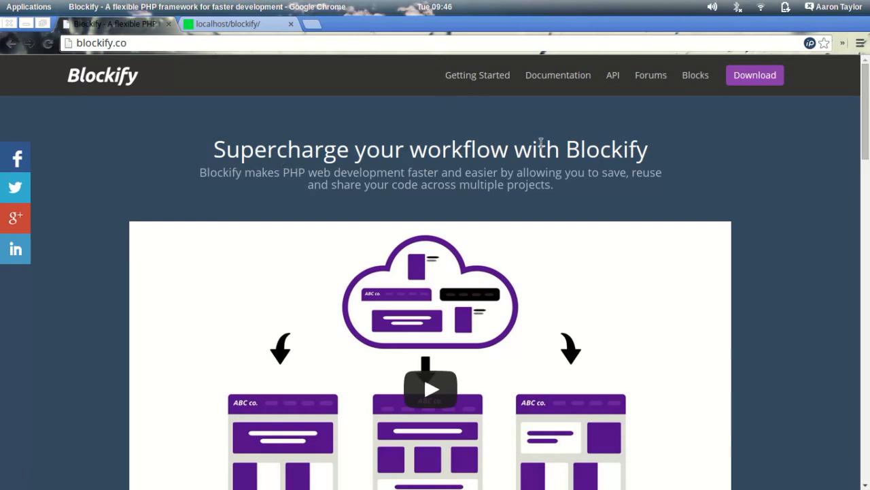
# - Download the latest Blockify release zip from the Download page and open the archive
pyautogui.click(755, 75)
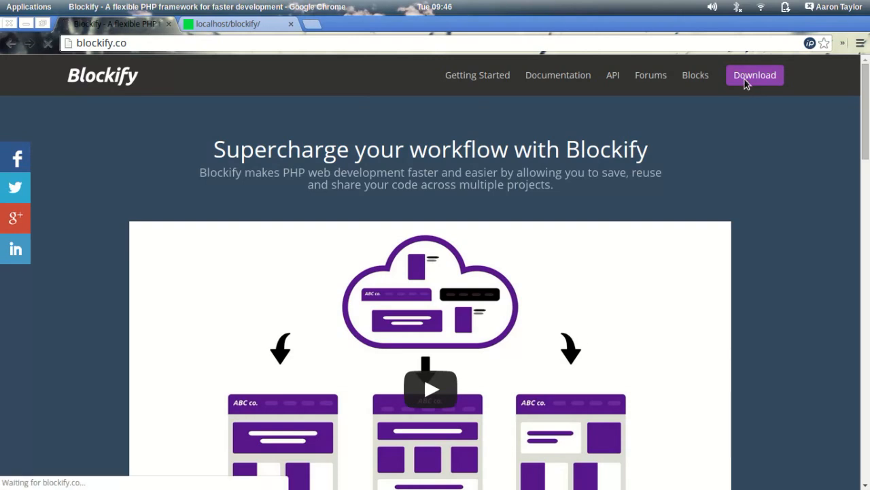
pyautogui.click(755, 75)
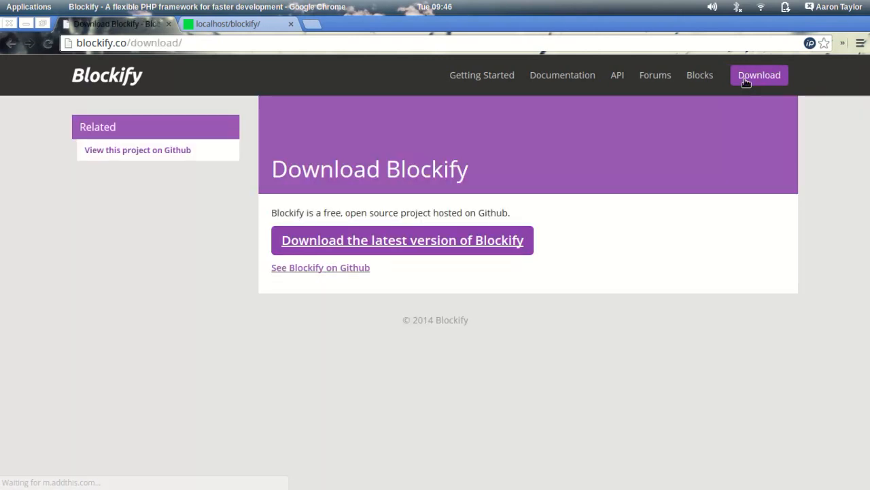
pyautogui.moveTo(470, 252)
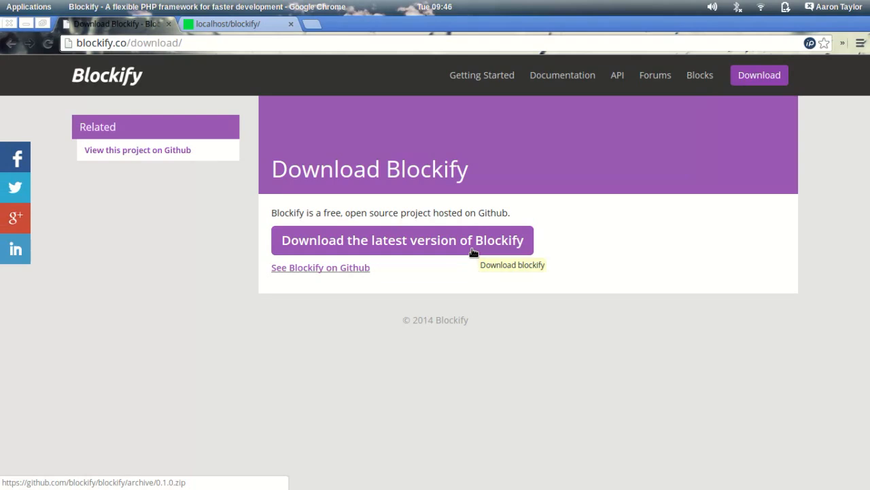
pyautogui.click(402, 239)
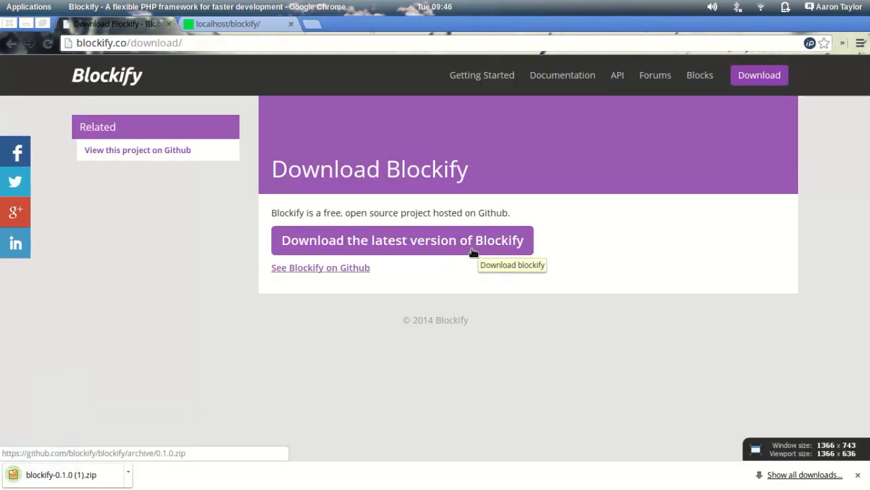
pyautogui.click(403, 239)
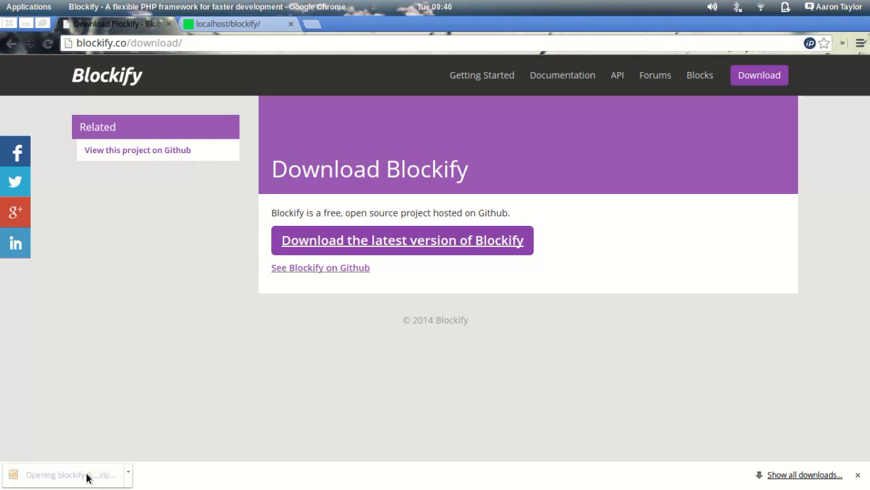
# - Extract blockify-0.1.0 into /var/www/html/blockify, rename it blockify, and select index.php
pyautogui.click(58, 473)
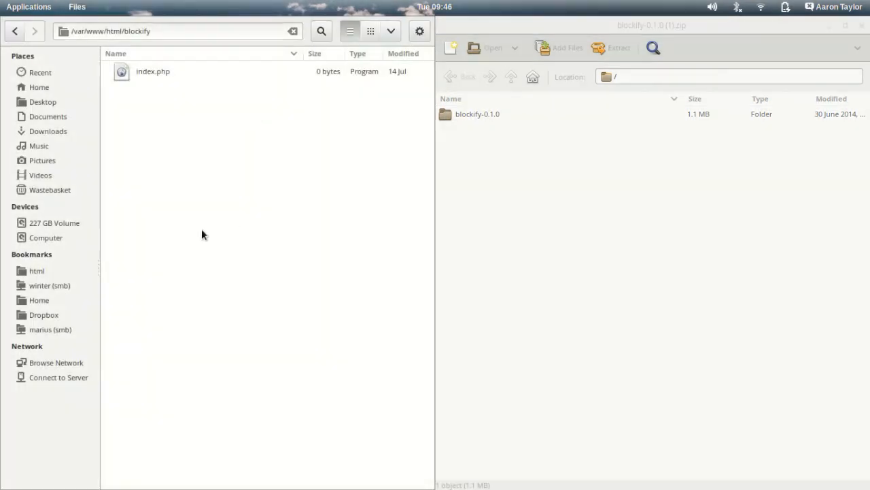
pyautogui.moveTo(88, 63)
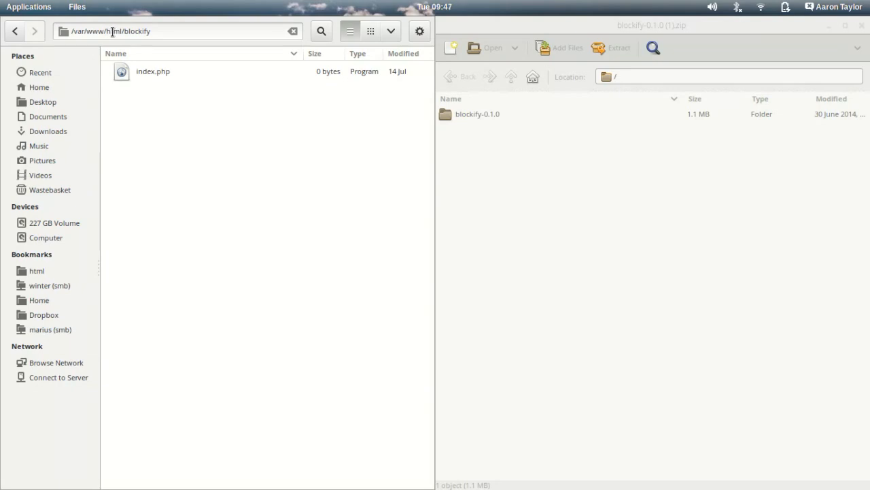
pyautogui.moveTo(135, 213)
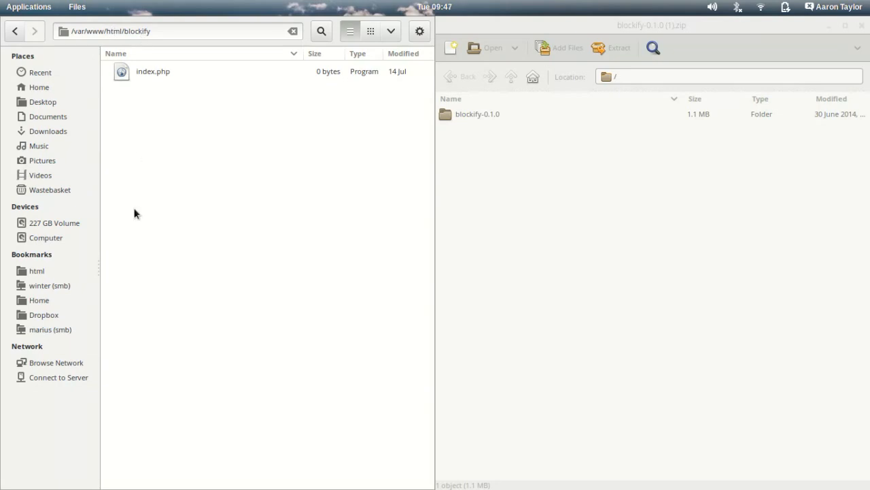
pyautogui.click(477, 115)
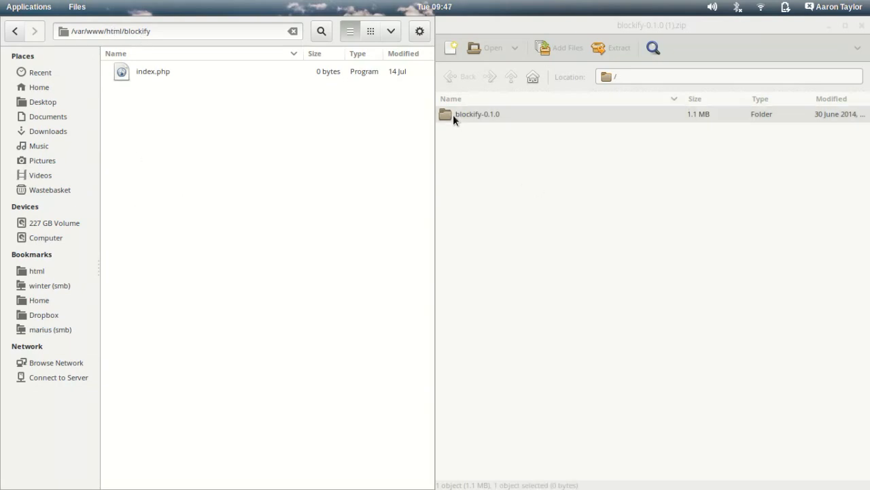
pyautogui.click(476, 115)
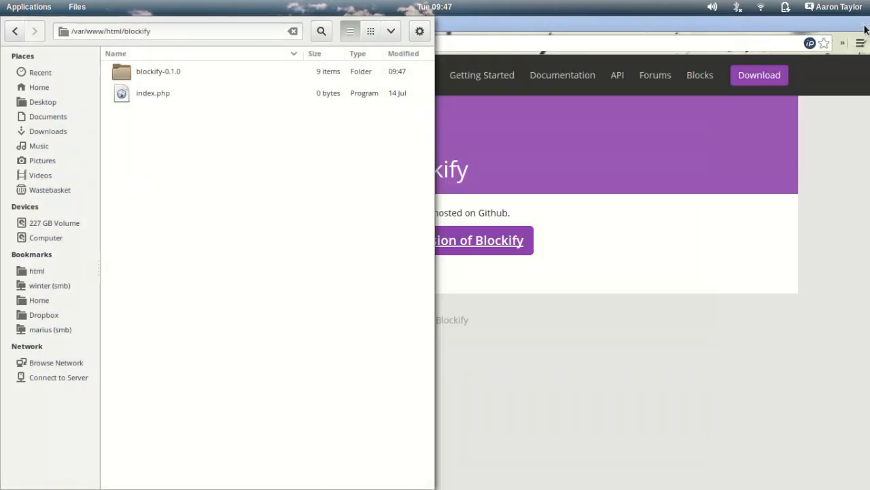
pyautogui.click(158, 71)
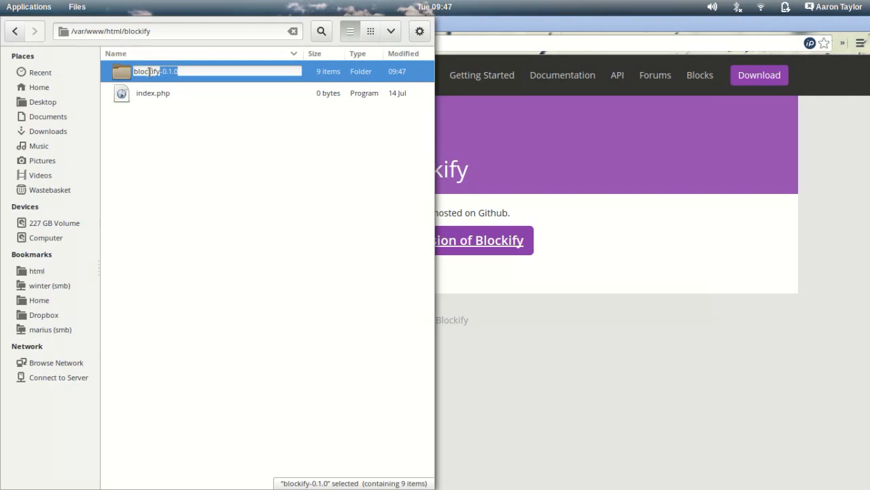
pyautogui.press('Return')
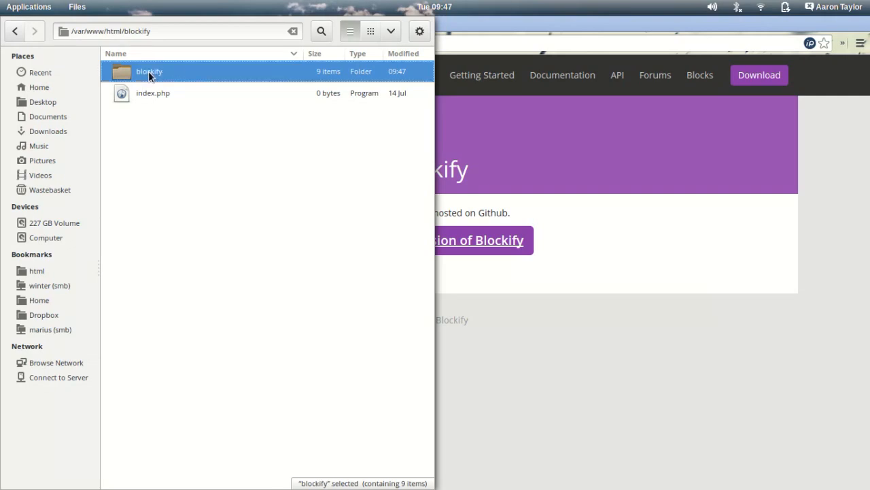
pyautogui.moveTo(192, 144)
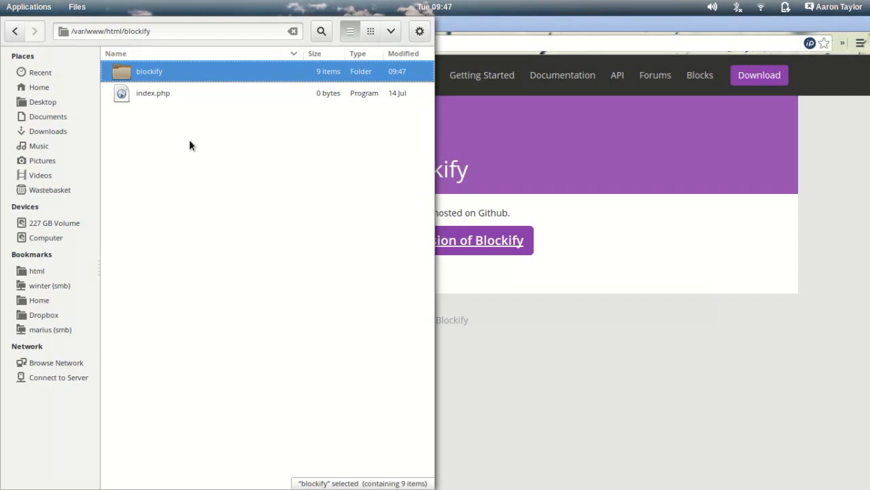
pyautogui.moveTo(144, 106)
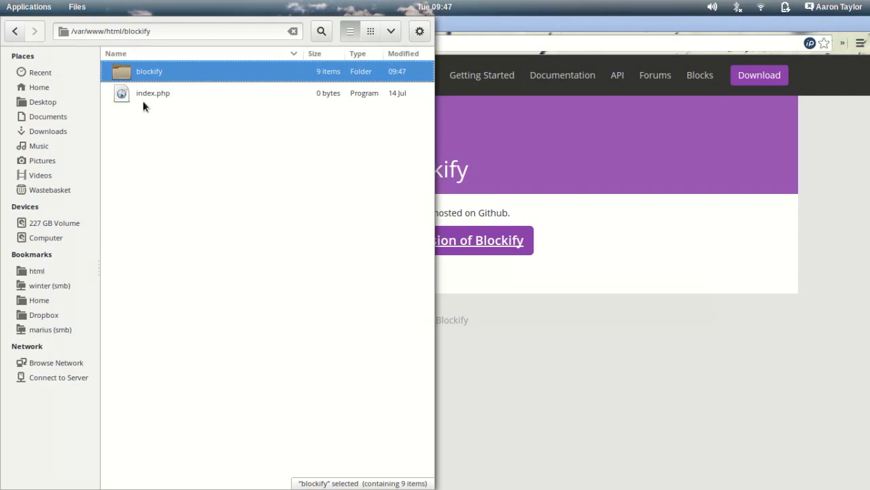
pyautogui.click(153, 93)
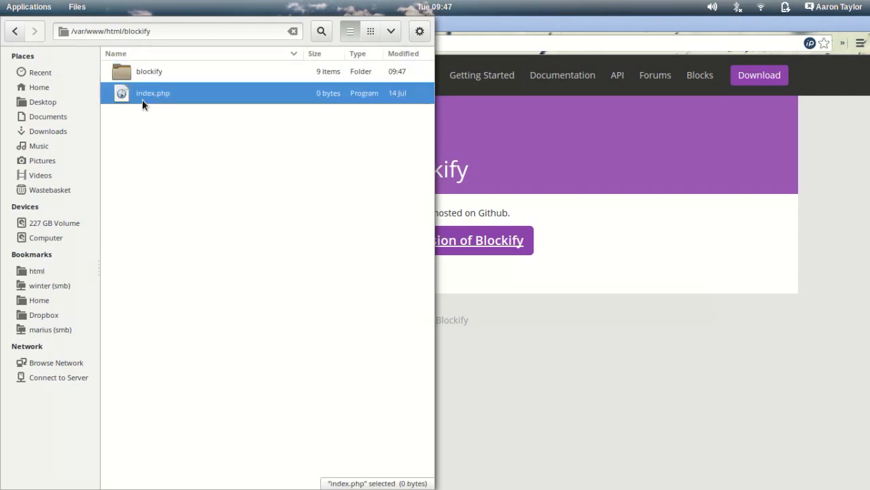
# - Start index.php with <?php and define('BLOCKIFY_URL', '//localhost/blockify/blockify');
pyautogui.doubleClick(153, 93)
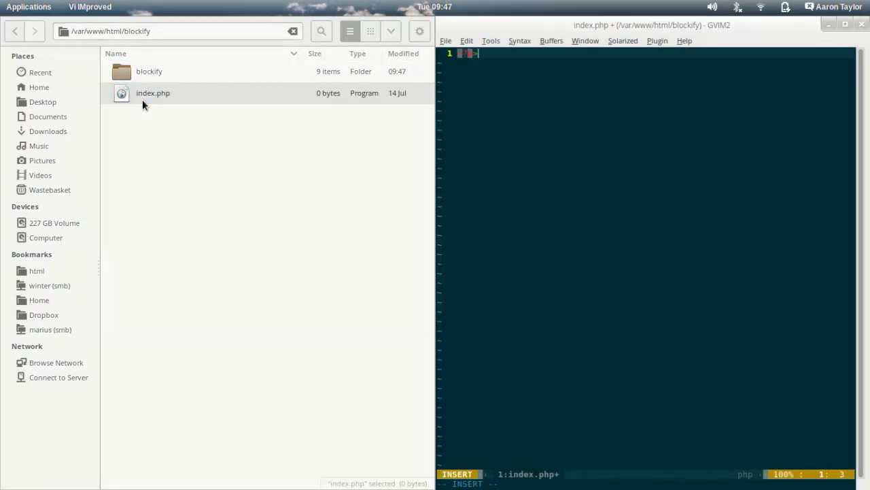
pyautogui.write('<?php')
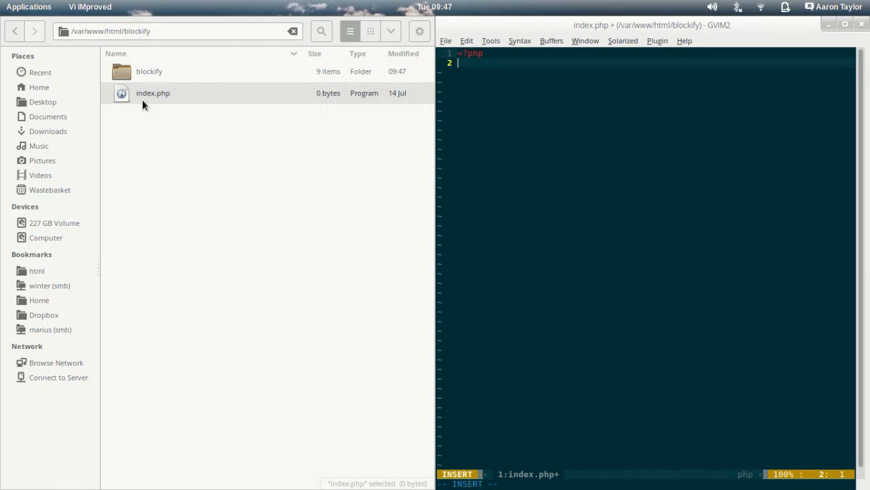
pyautogui.write('de')
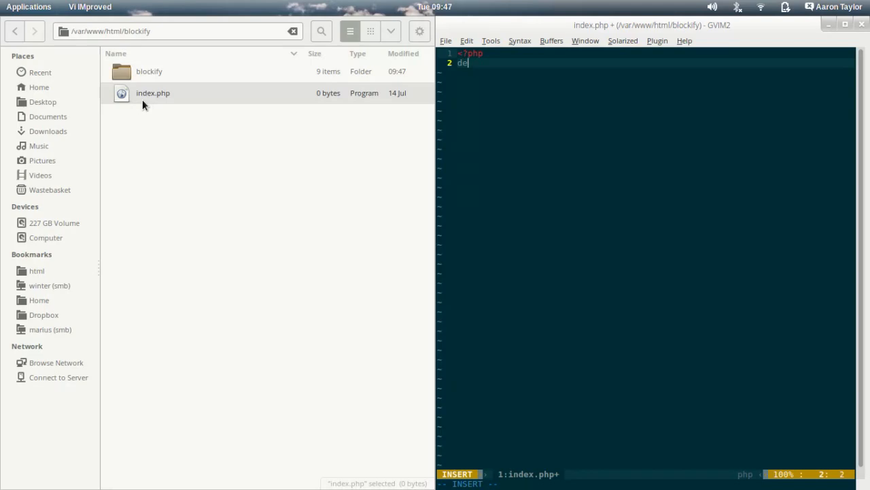
pyautogui.write("fine('BLOCKIFY_")
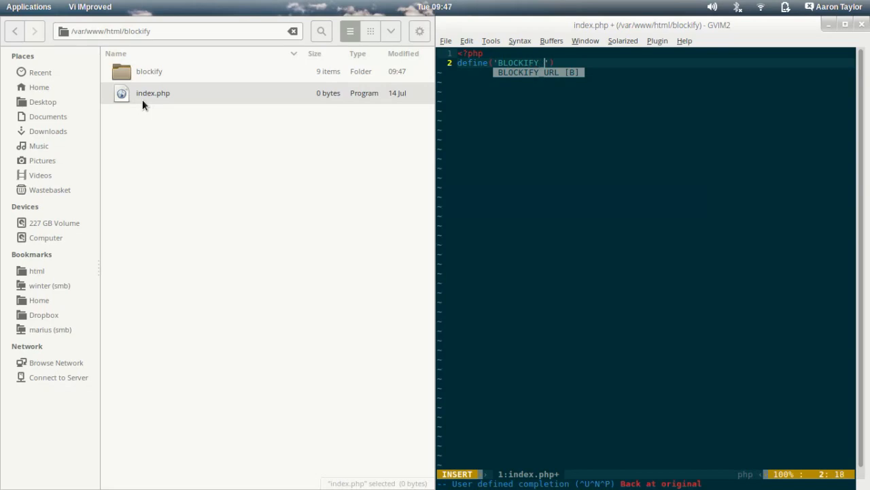
pyautogui.write('URL')
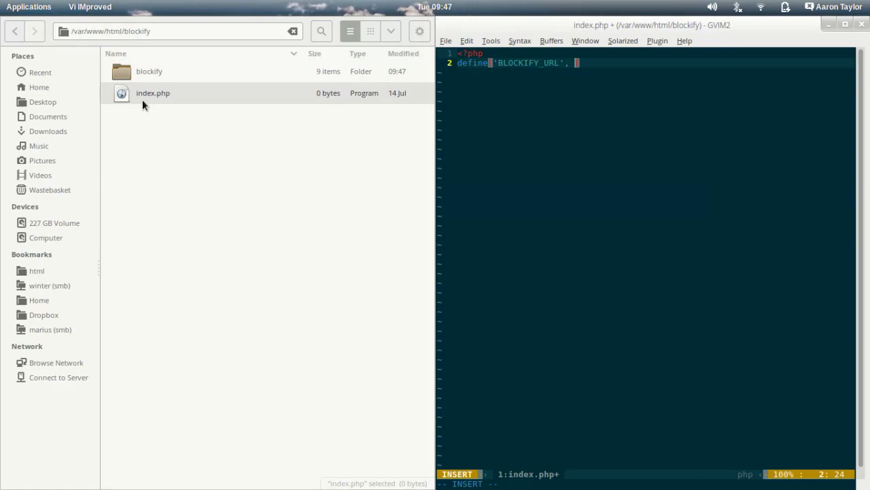
pyautogui.write("'")
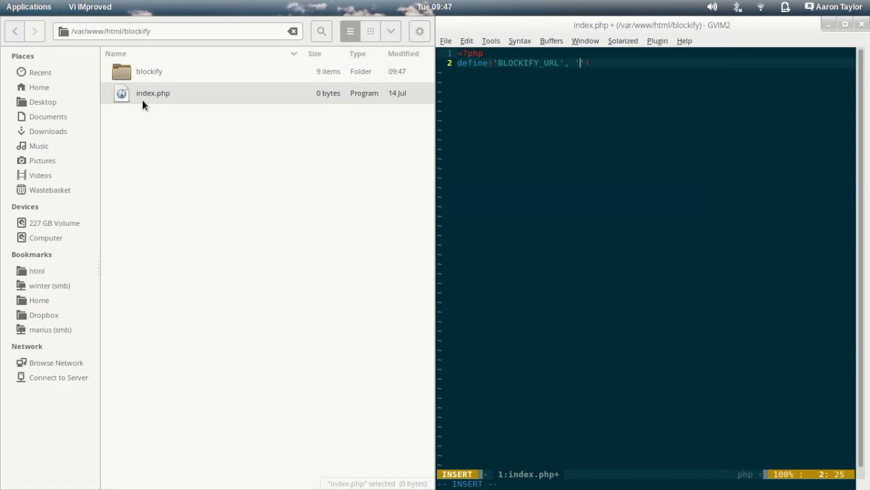
pyautogui.write('//localhos')
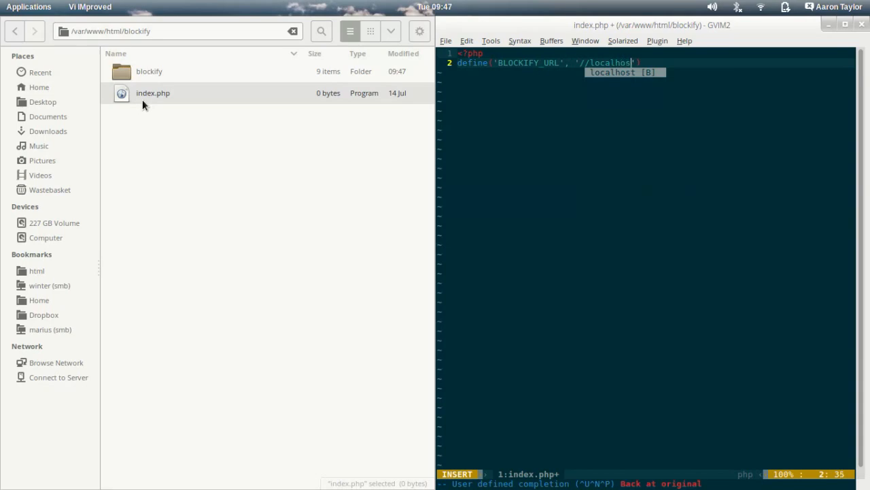
pyautogui.write('t/blockif')
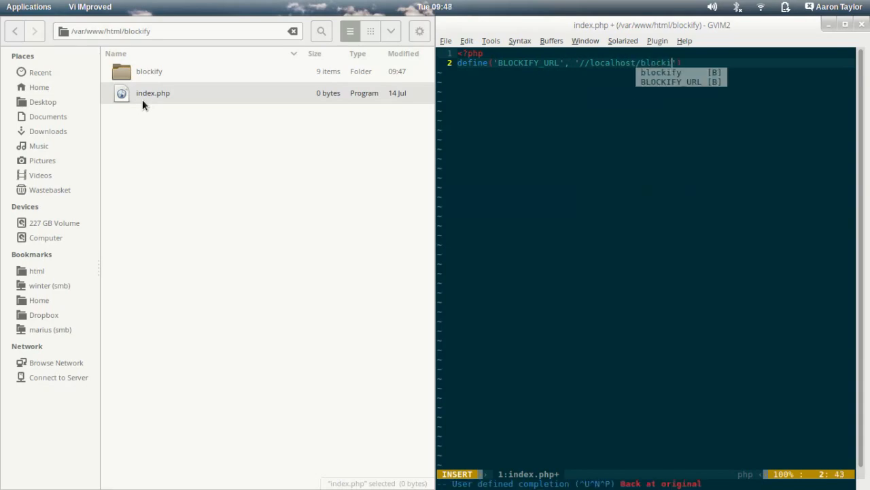
pyautogui.write('/blockify')
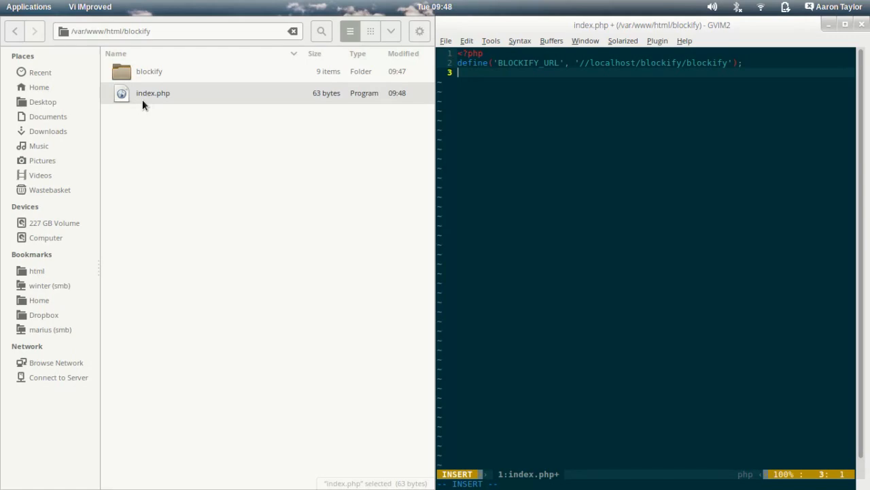
# - Add require('blockify/load.php'); and close the PHP tag with ?>
pyautogui.write("require('blockify/'")
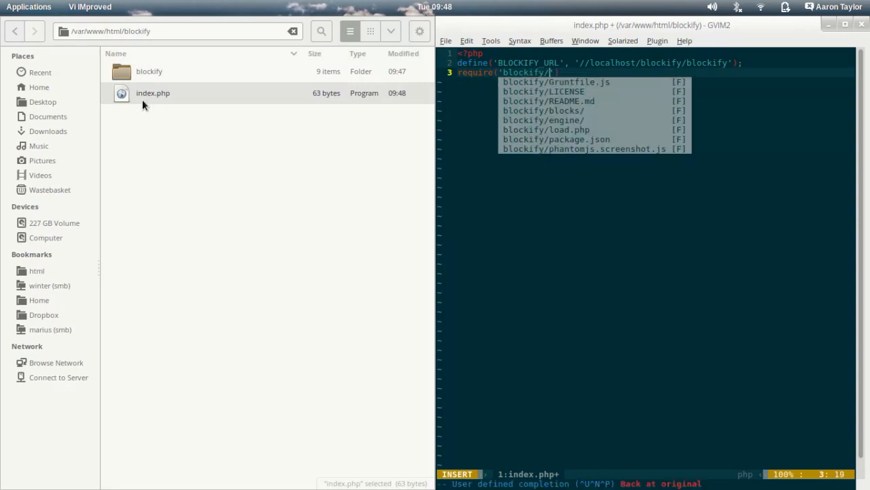
pyautogui.write('load.php')
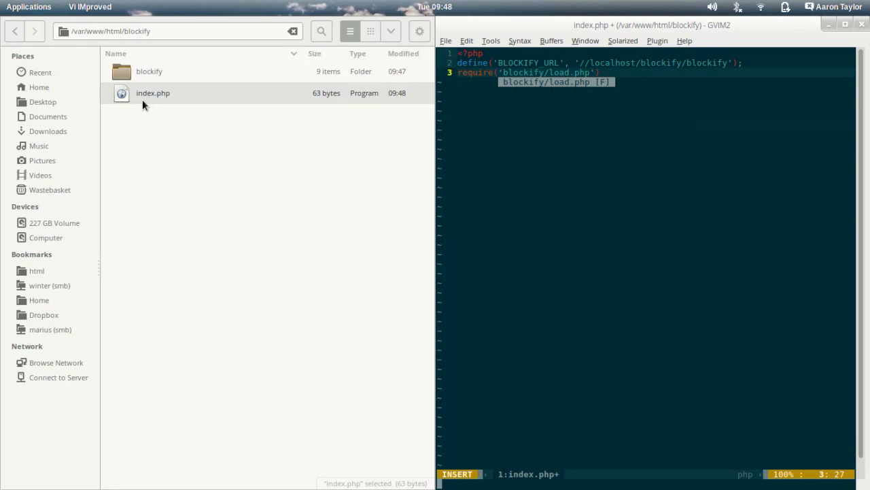
pyautogui.press('Escape')
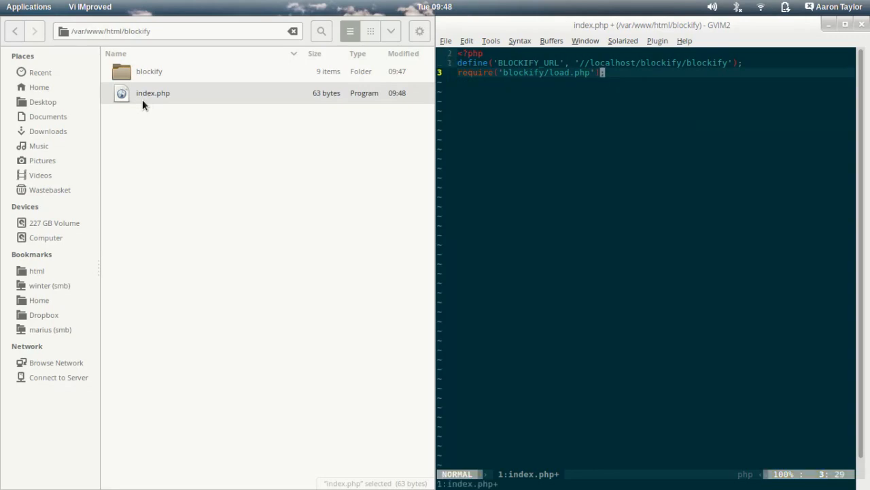
pyautogui.write('?')
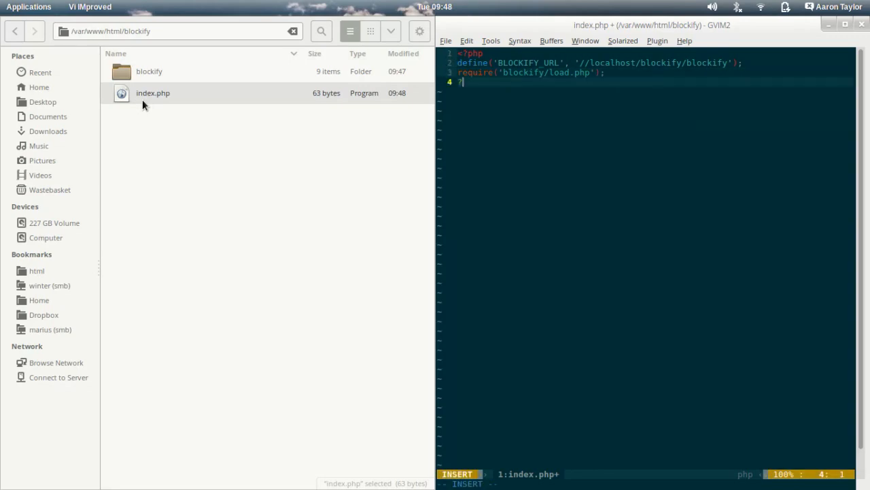
pyautogui.press('Escape')
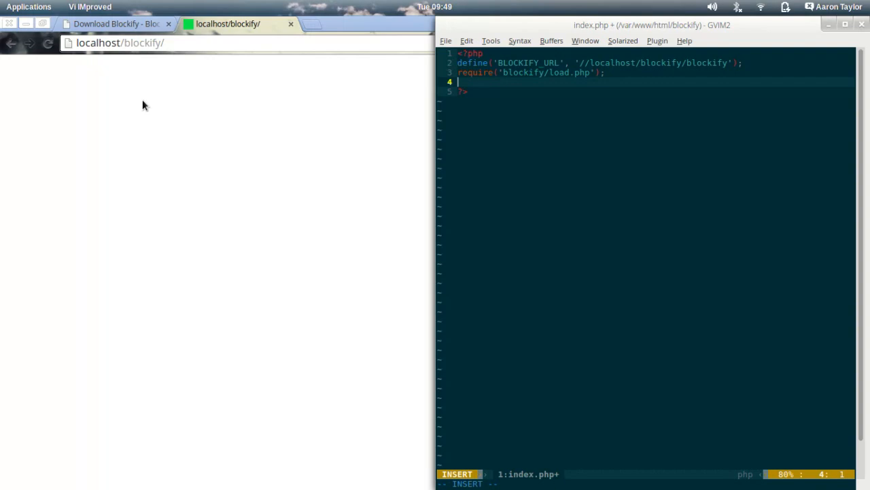
# - Add block('blockify-test'); before the closing tag and save with :w
pyautogui.write('bl')
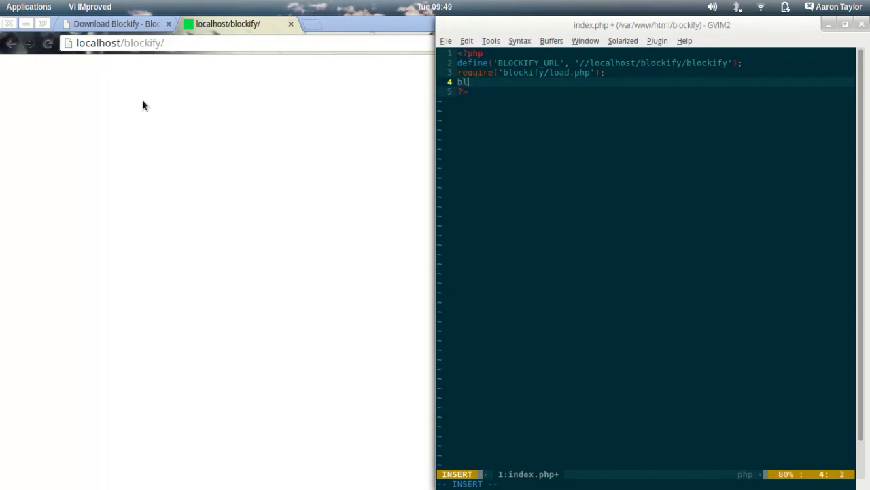
pyautogui.write("ock('b")
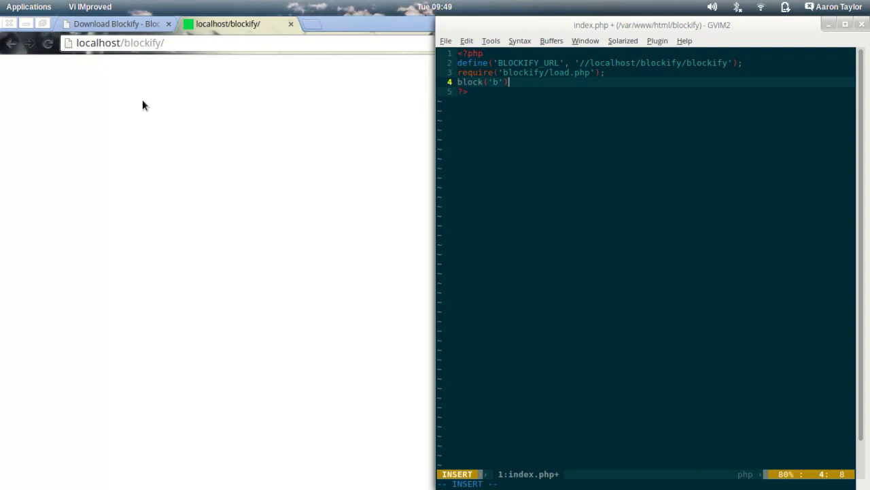
pyautogui.write('lockify')
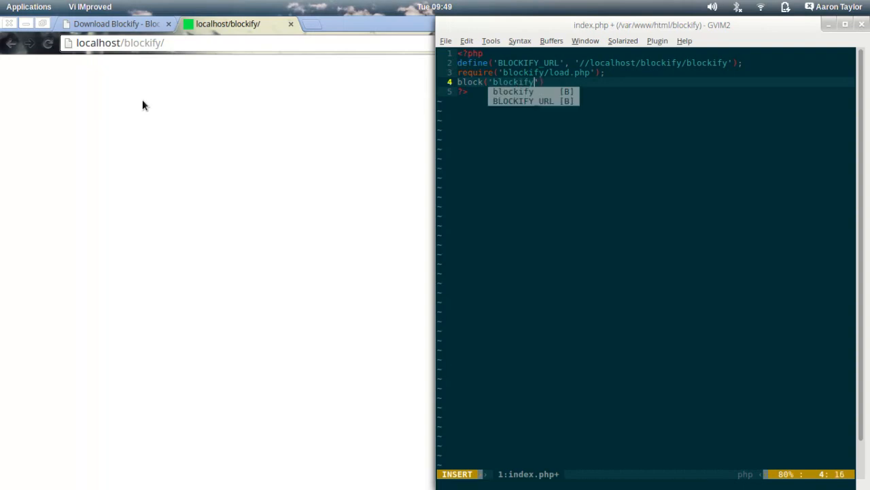
pyautogui.write('-test')
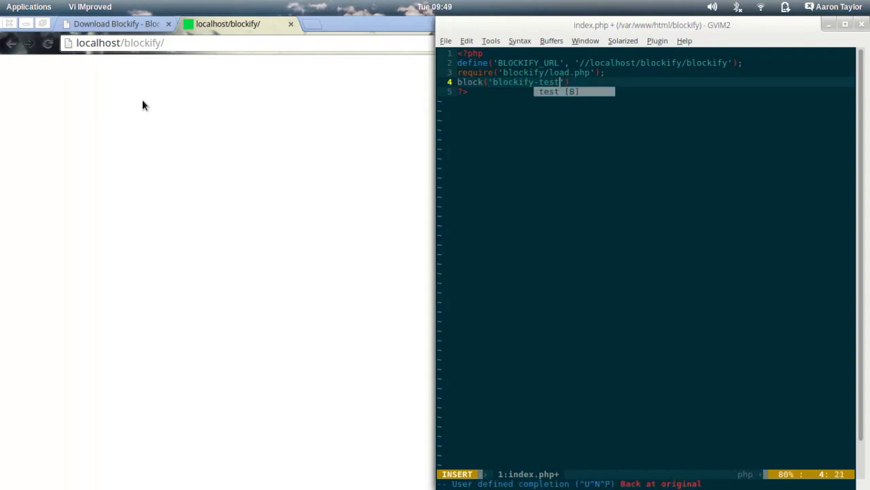
pyautogui.press('Escape')
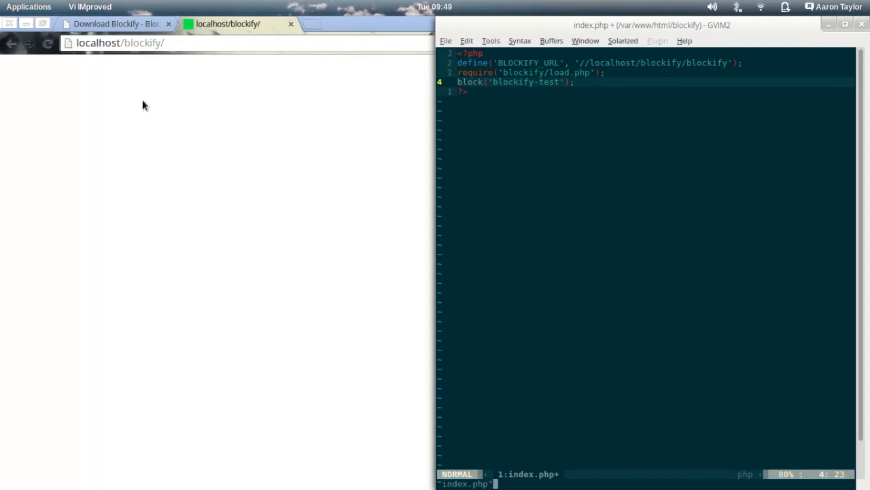